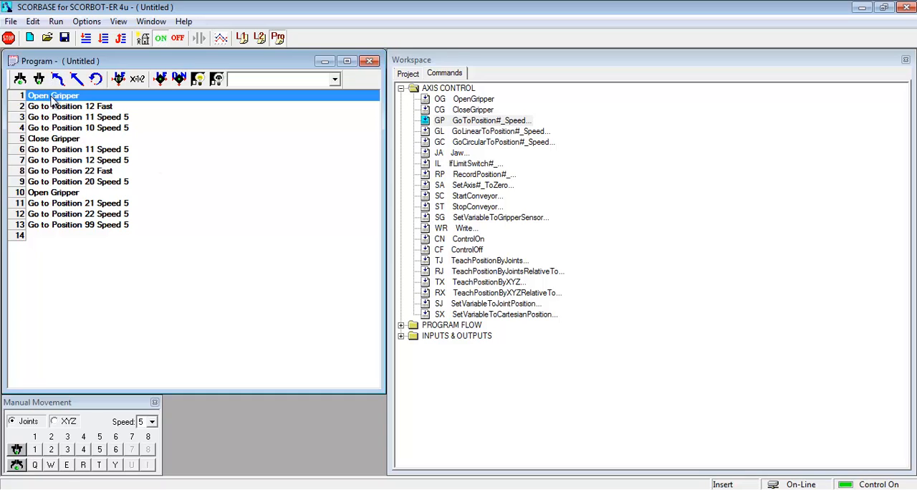
mouse_move(465, 275)
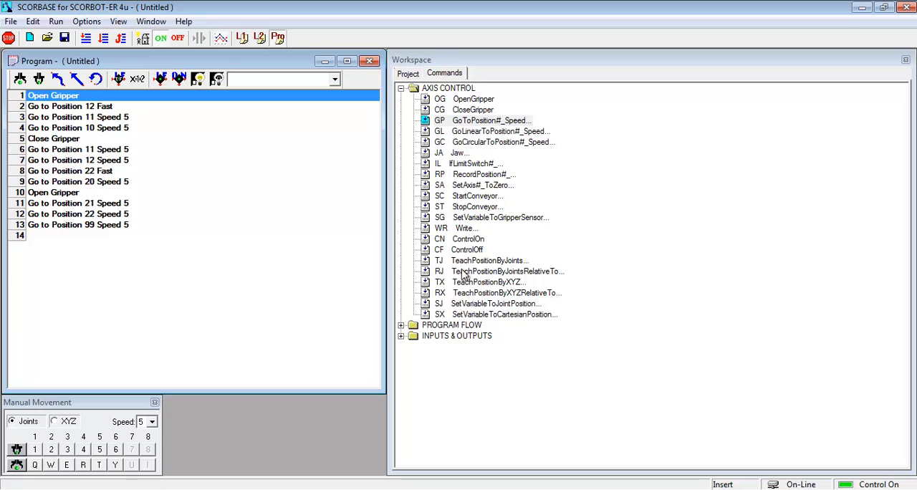
- Scroll the Commands list down to PROGRAM FLOW and select the Label command
scroll(down, 3)
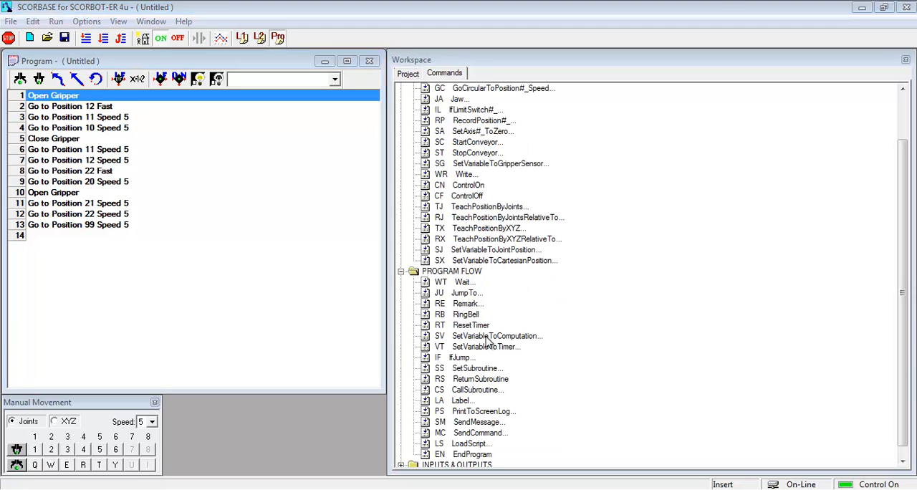
click(462, 401)
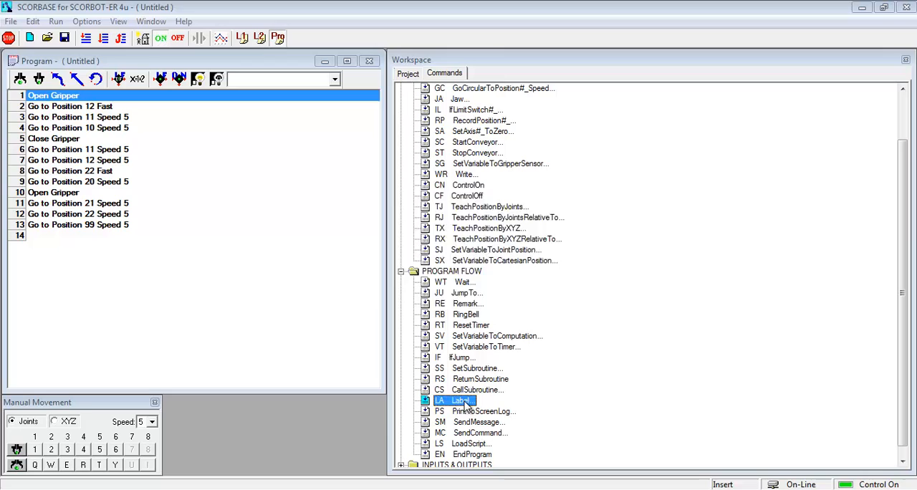
- Insert a label named READYTOGO as line 1 of the program
double_click(461, 400)
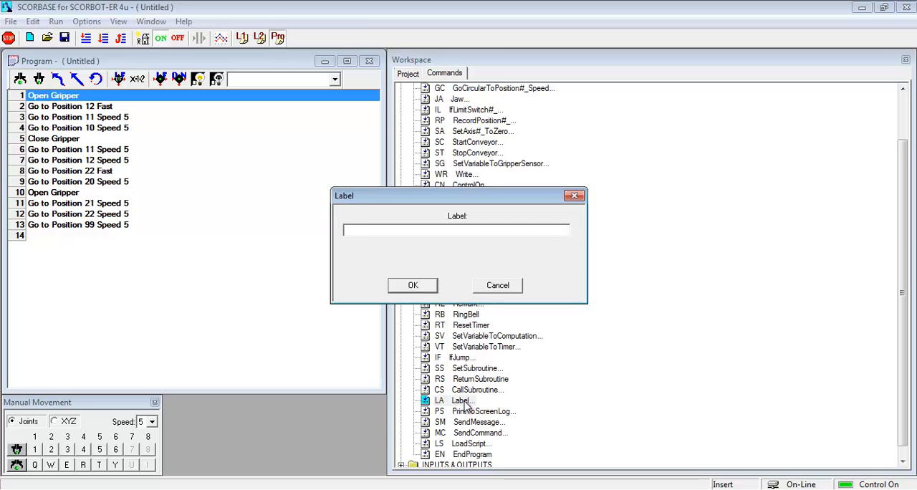
text(READ)
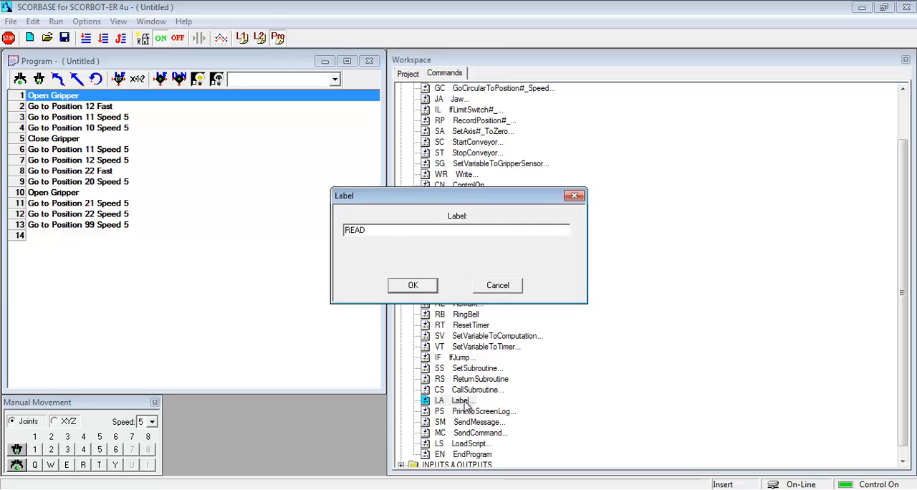
text(YTOGO)
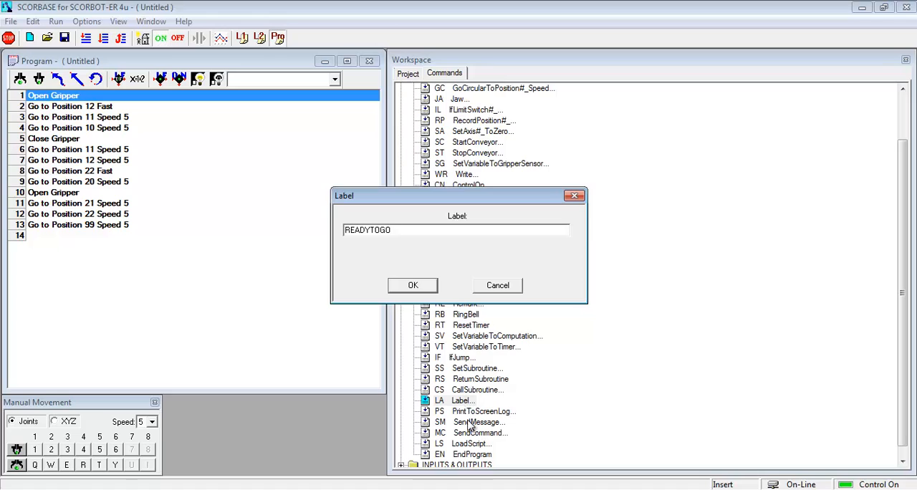
click(413, 285)
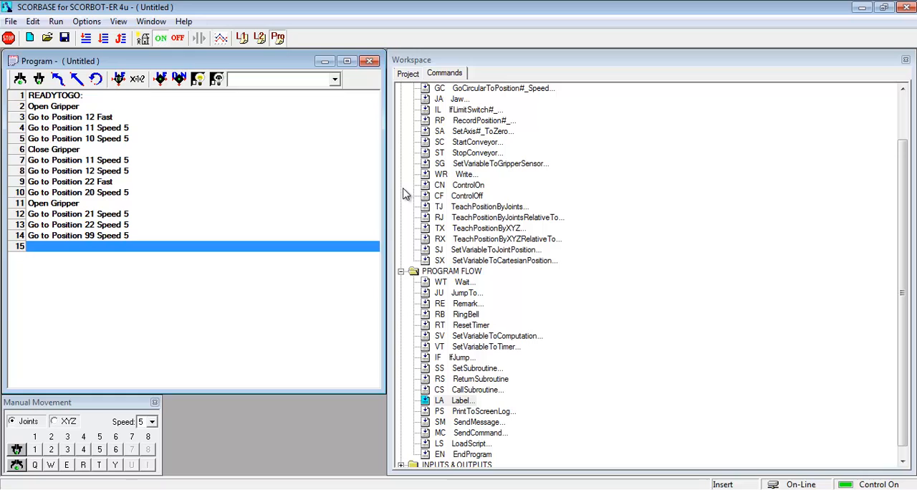
mouse_move(478, 296)
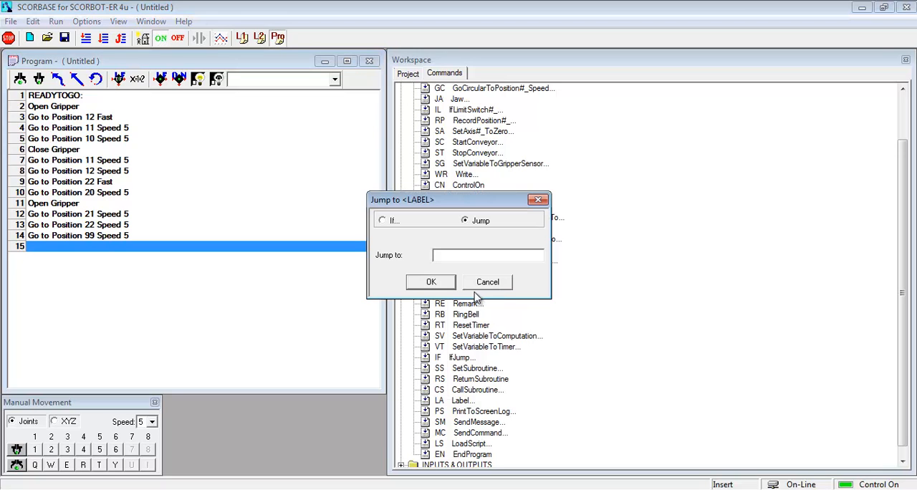
- Add 'Jump to READYTOGO' as line 15 and run the program in continuous cycle
text(READY)
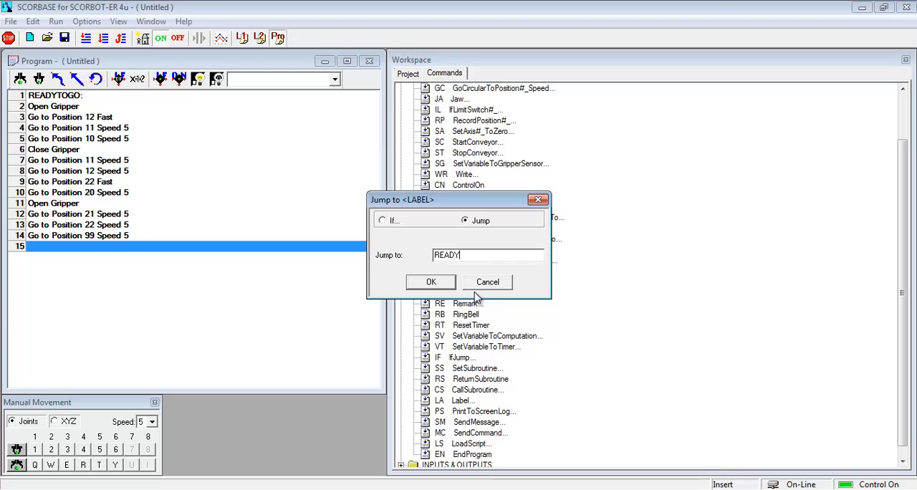
text(TOGO)
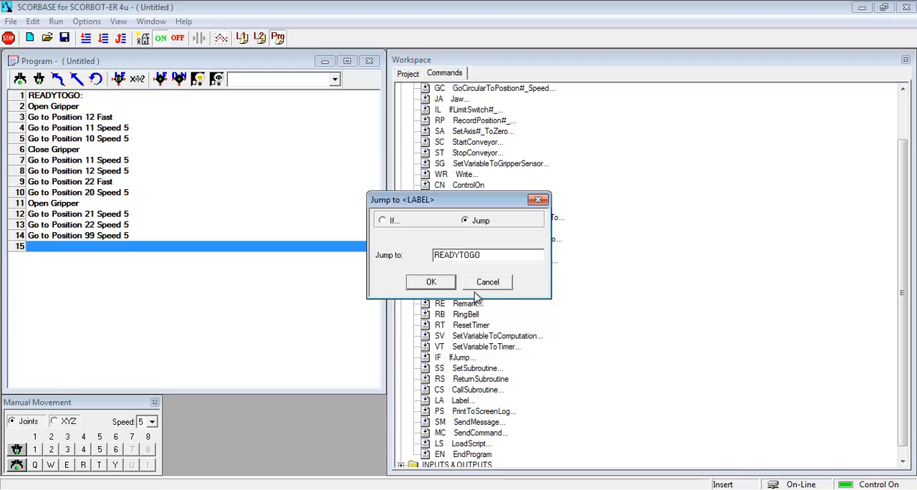
click(430, 281)
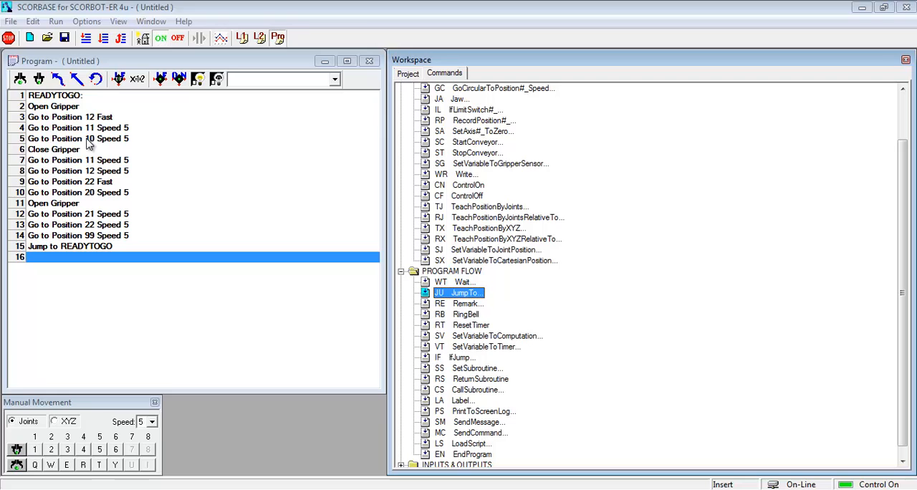
click(104, 38)
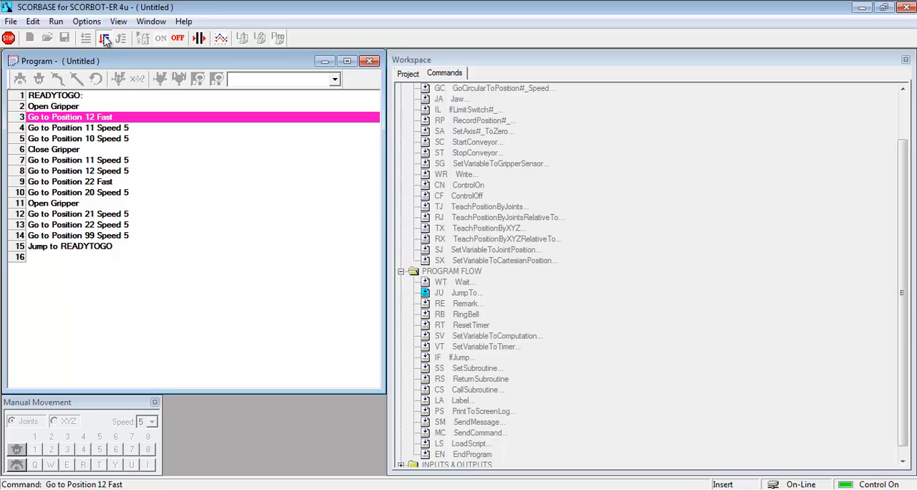
click(78, 138)
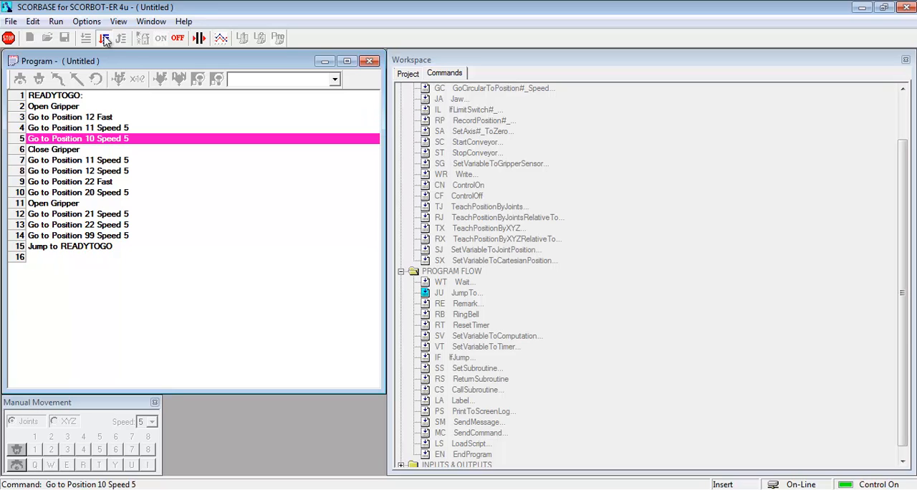
click(71, 149)
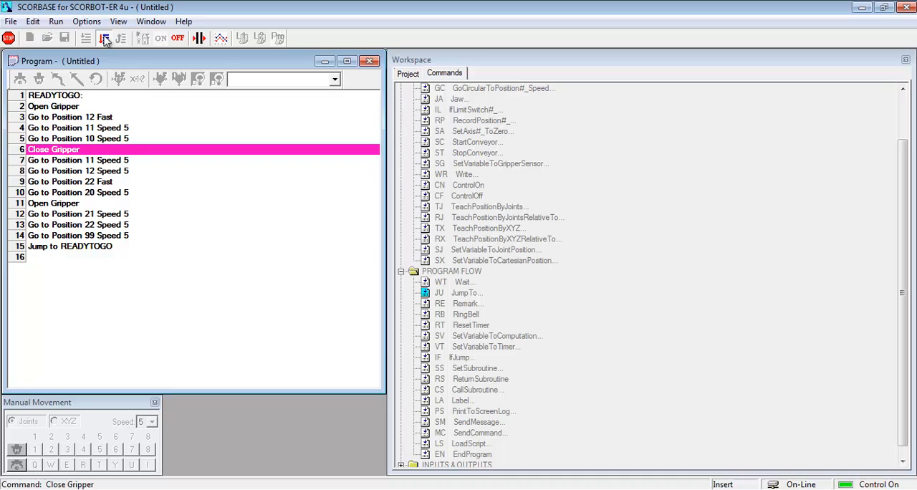
click(78, 160)
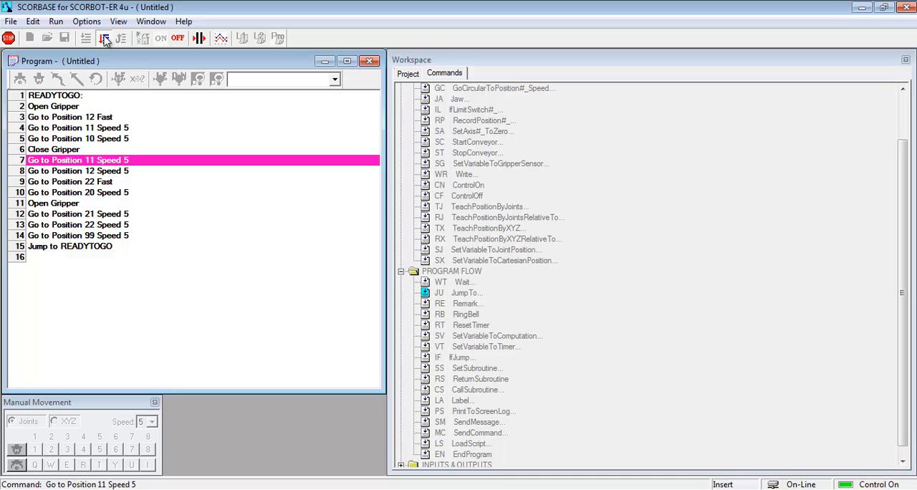
click(71, 182)
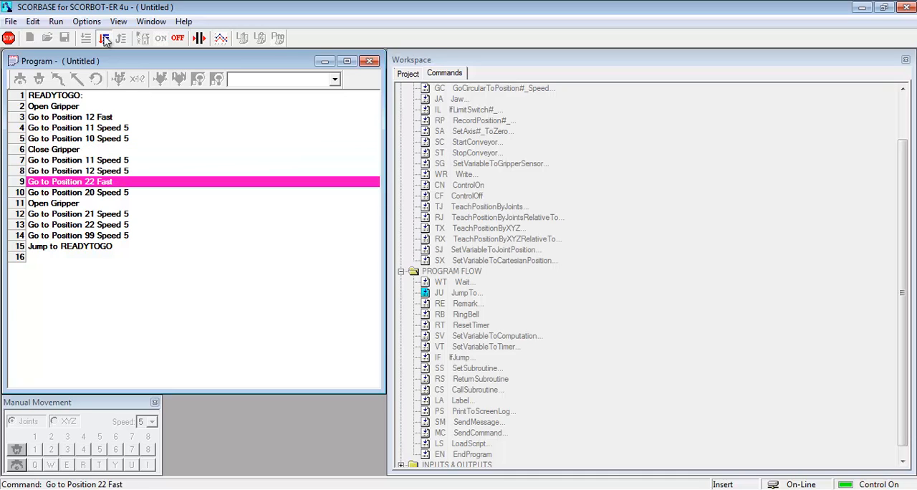
click(53, 203)
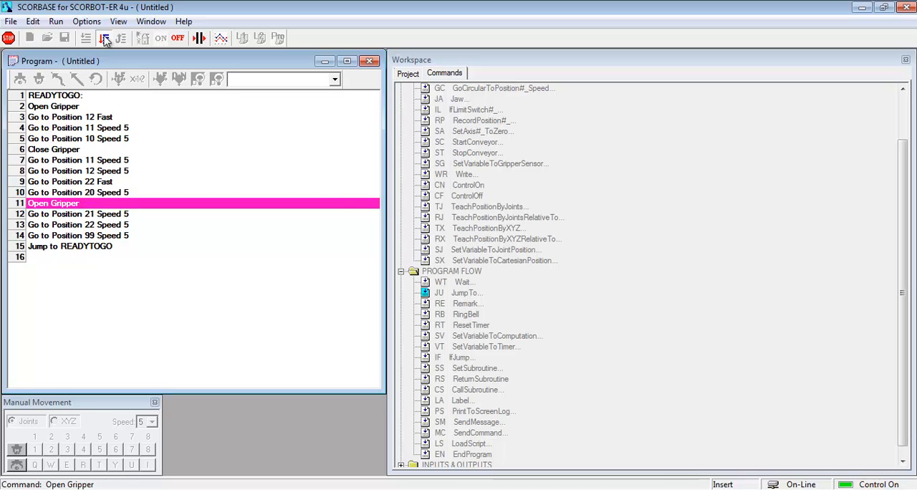
click(78, 214)
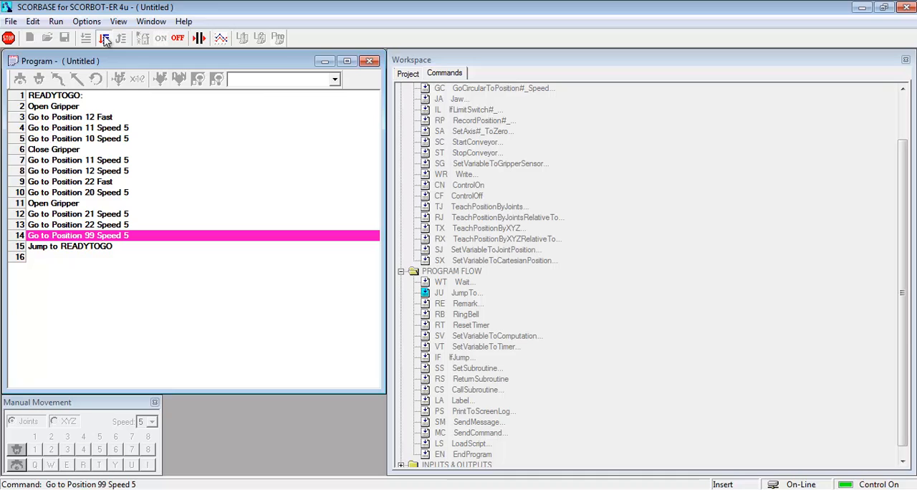
click(69, 117)
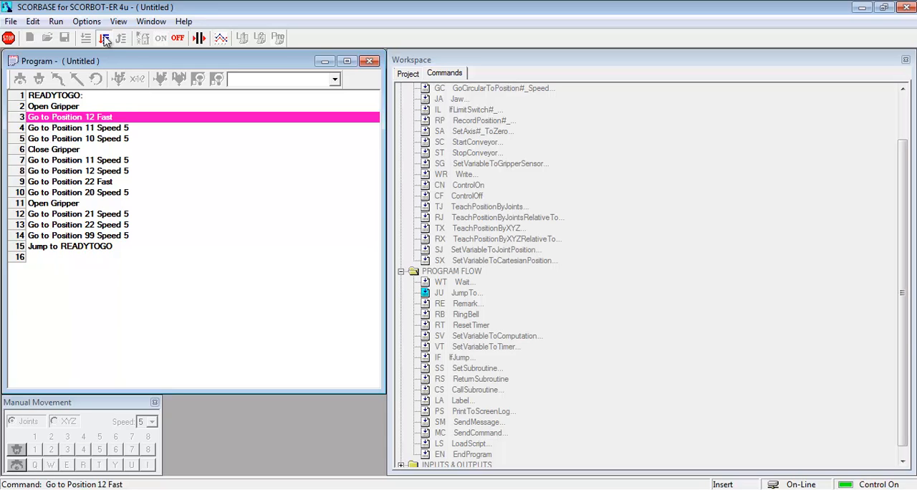
click(77, 138)
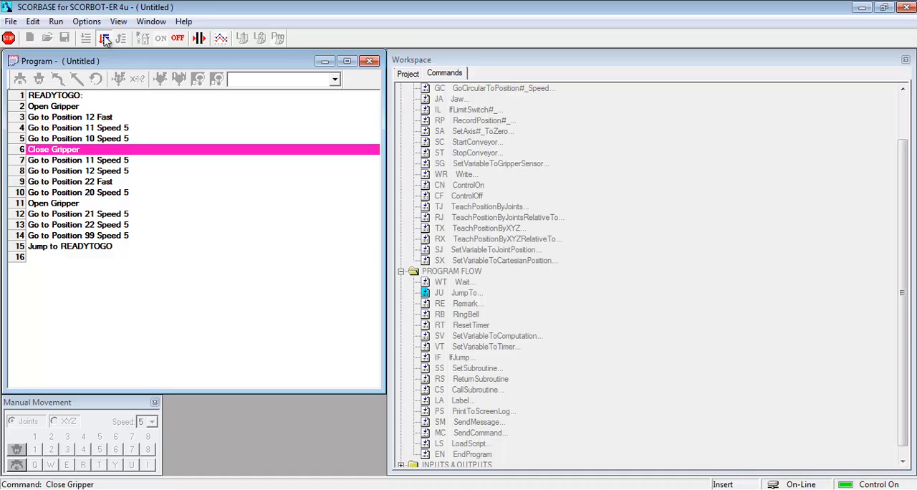
click(78, 171)
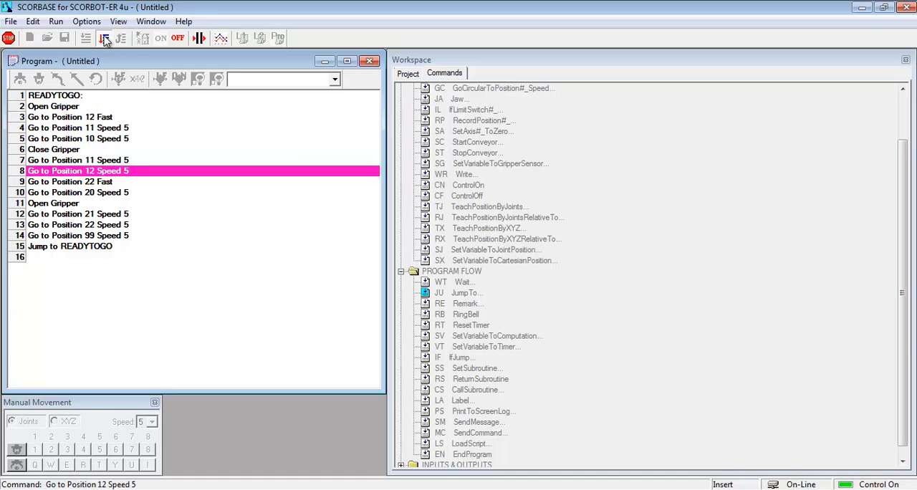
click(69, 181)
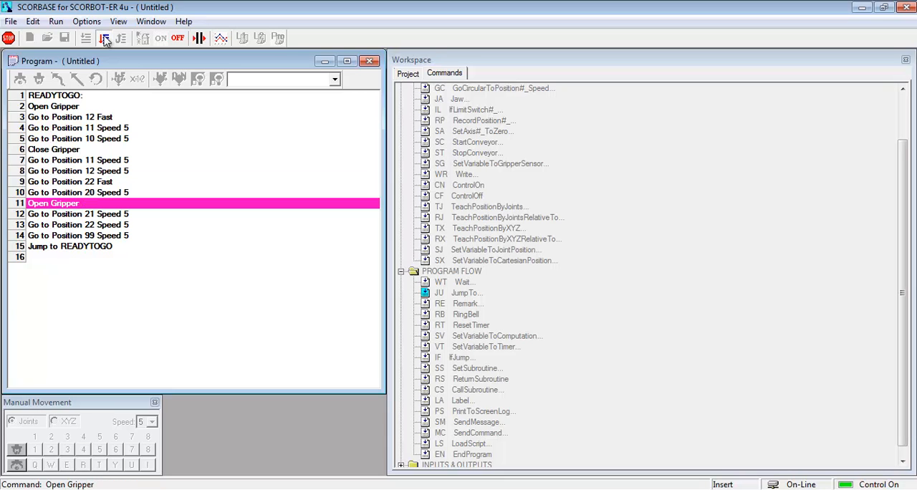
click(78, 214)
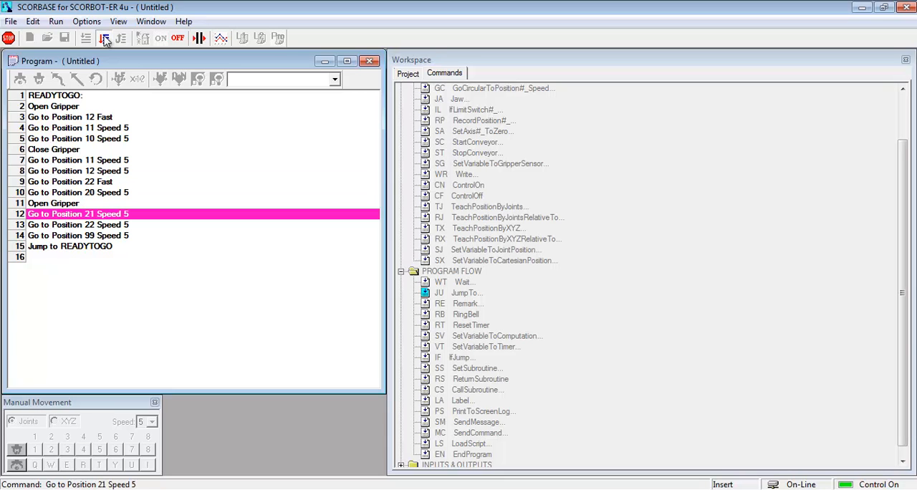
click(78, 234)
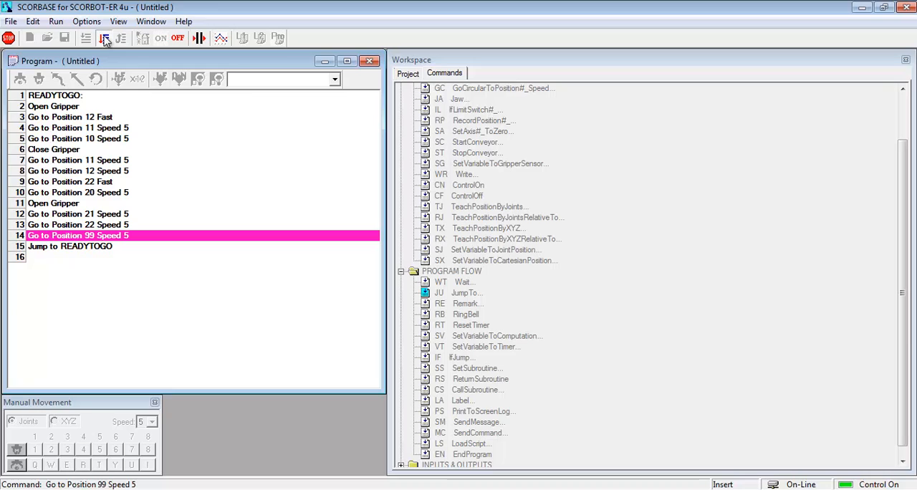
click(69, 117)
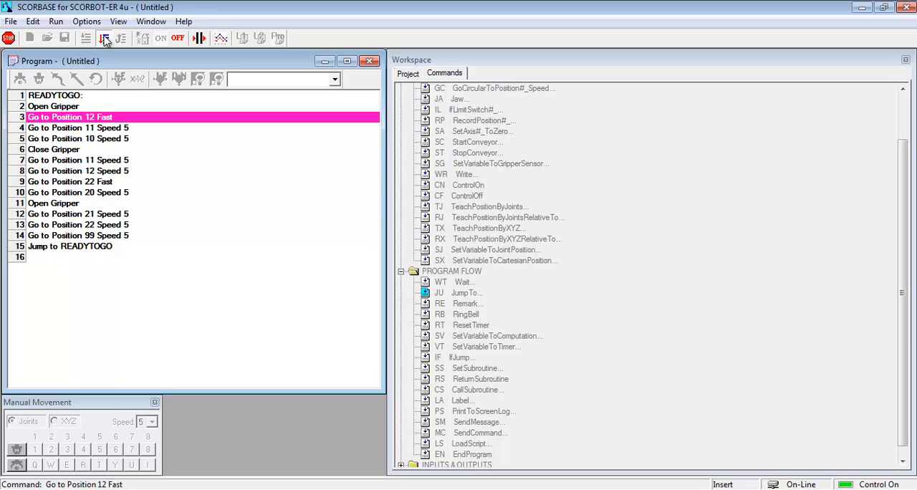
click(77, 138)
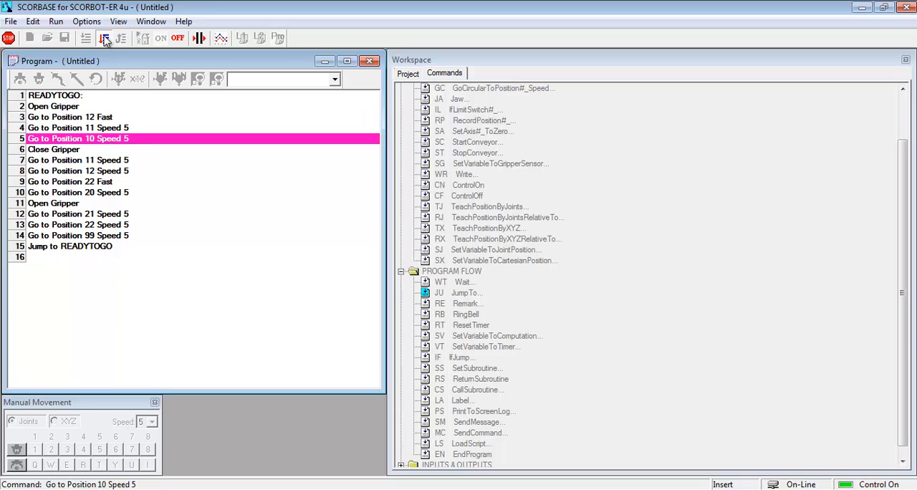
click(53, 149)
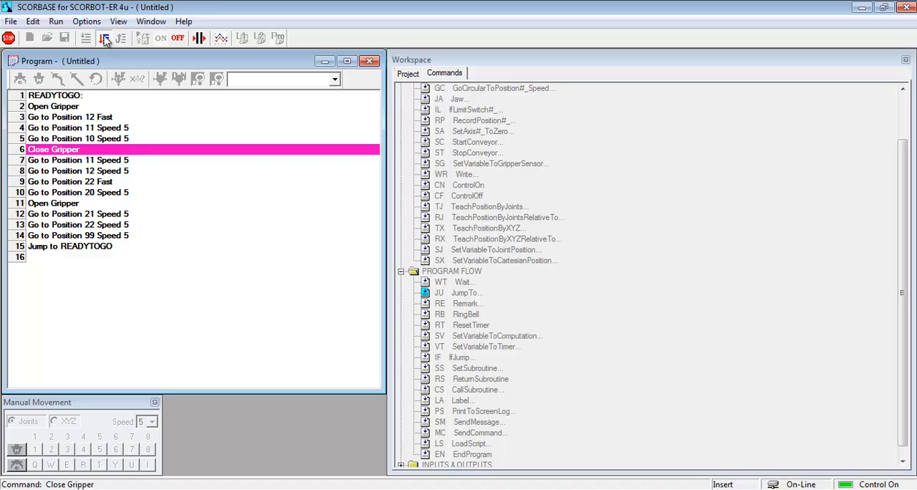
click(79, 160)
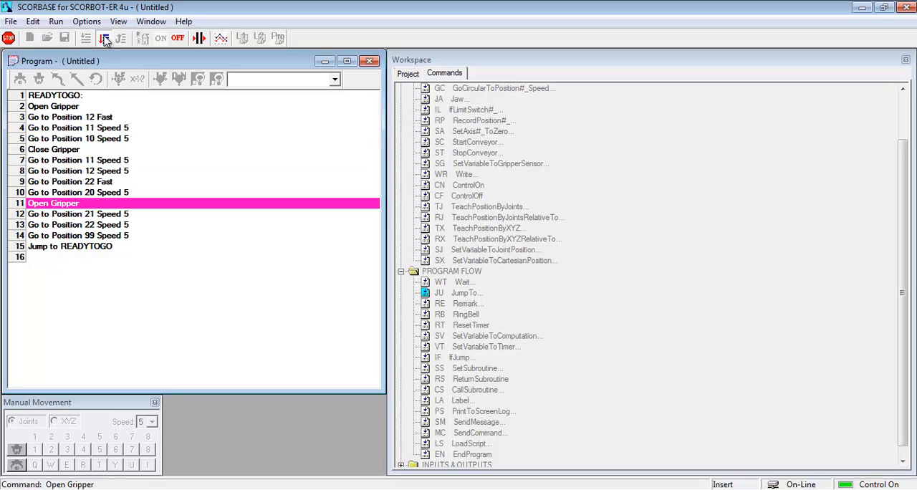
click(78, 213)
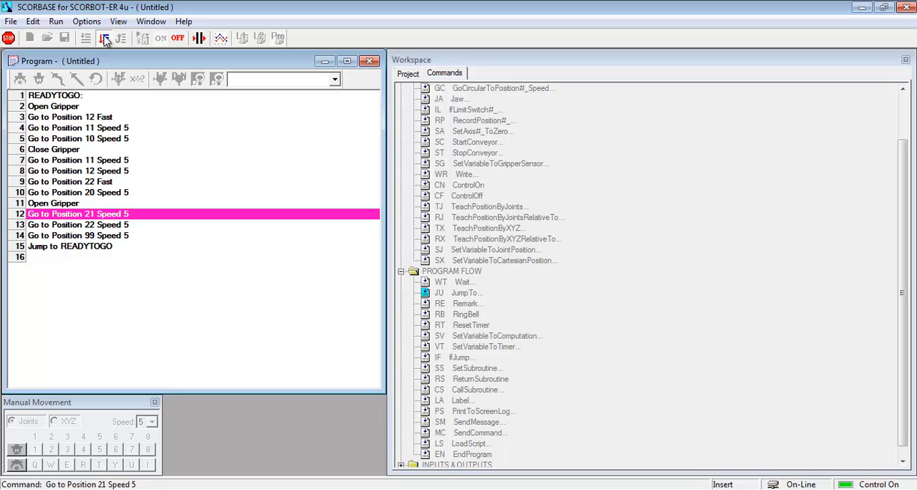